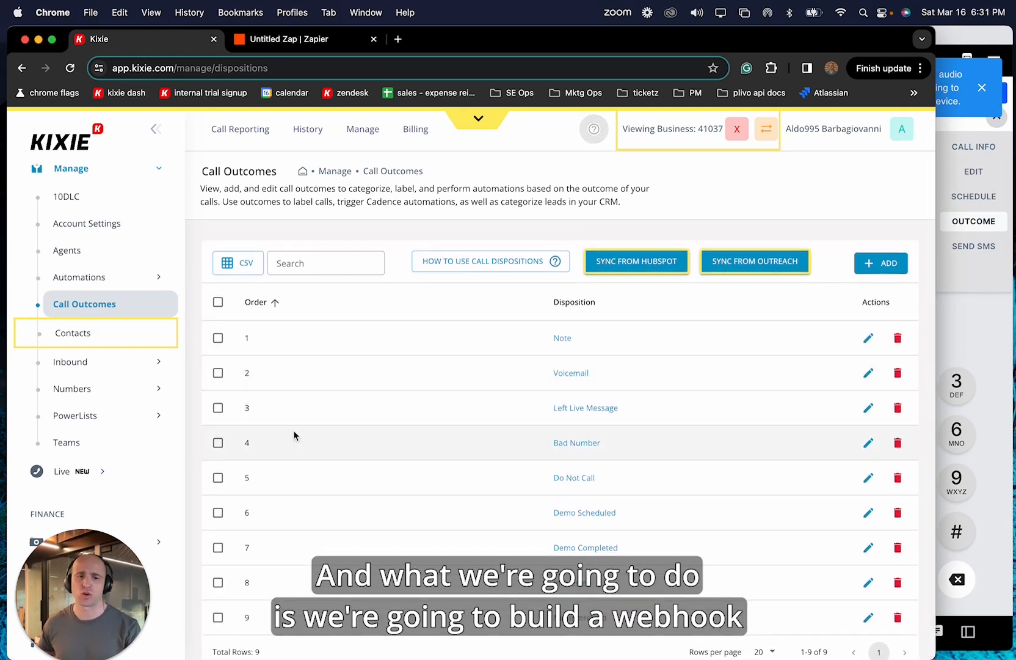
- Expand Manage > Automations and open Webhooks to show the existing disposition webhook
click(79, 276)
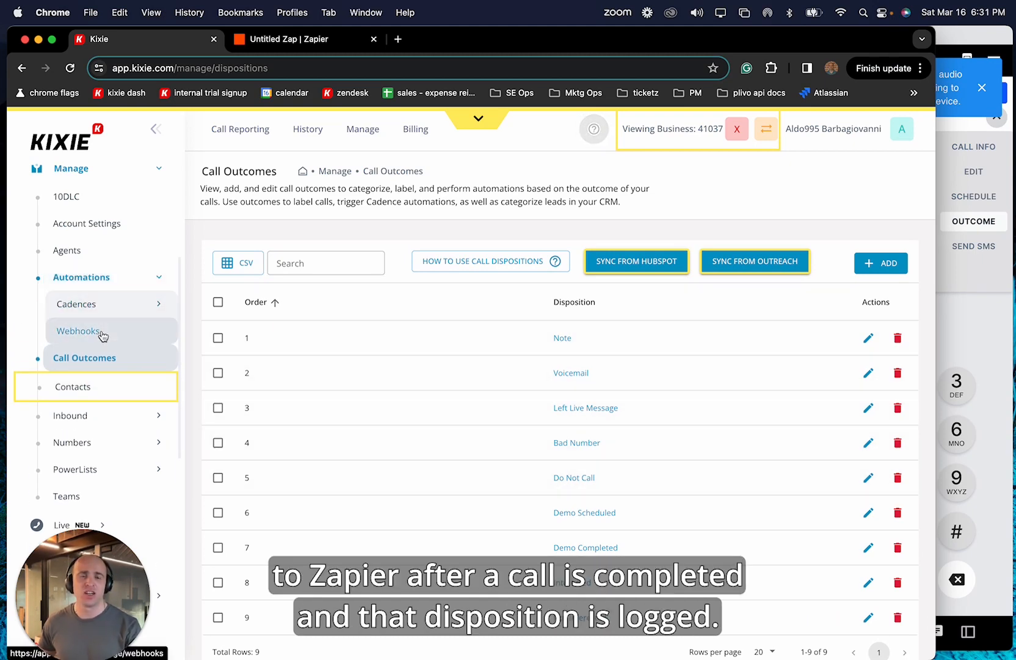
click(79, 330)
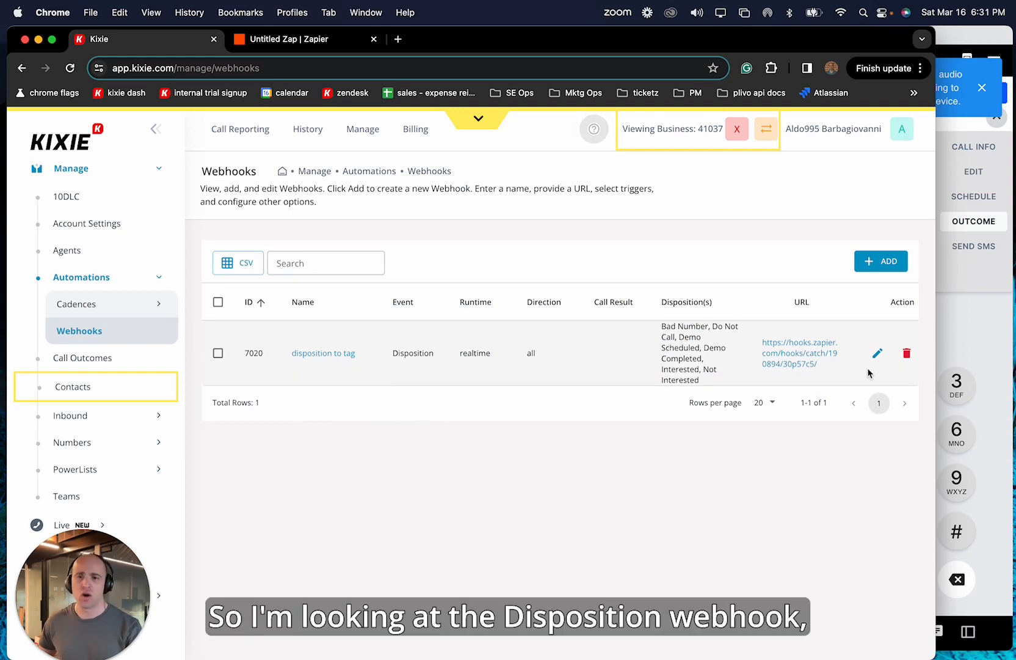
- Edit the disposition webhook, set its event to Disposition, and clear all outcomes
click(877, 353)
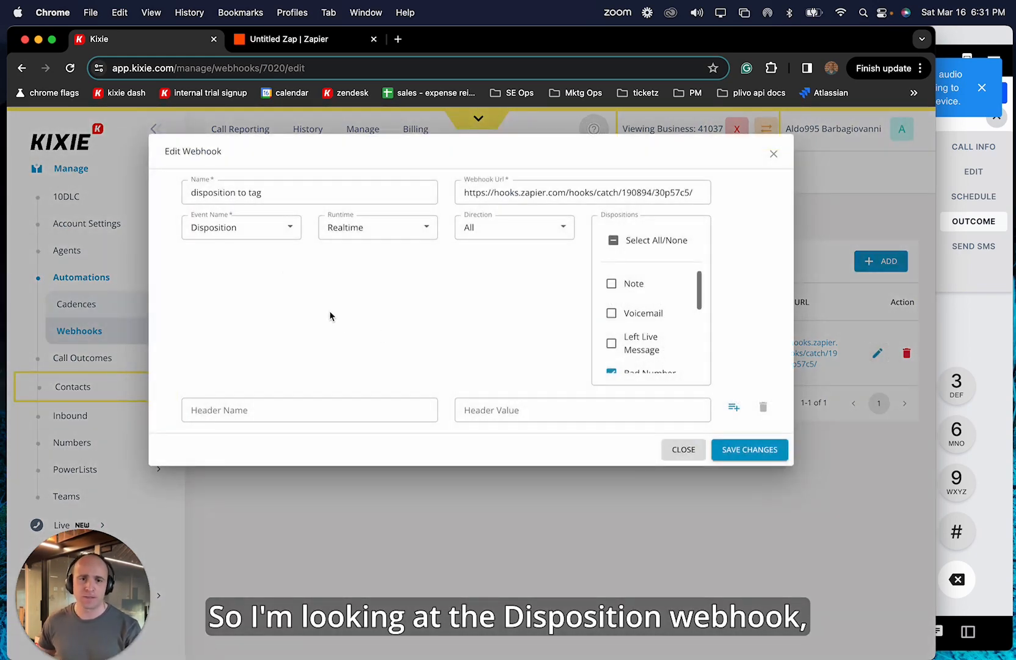
click(241, 227)
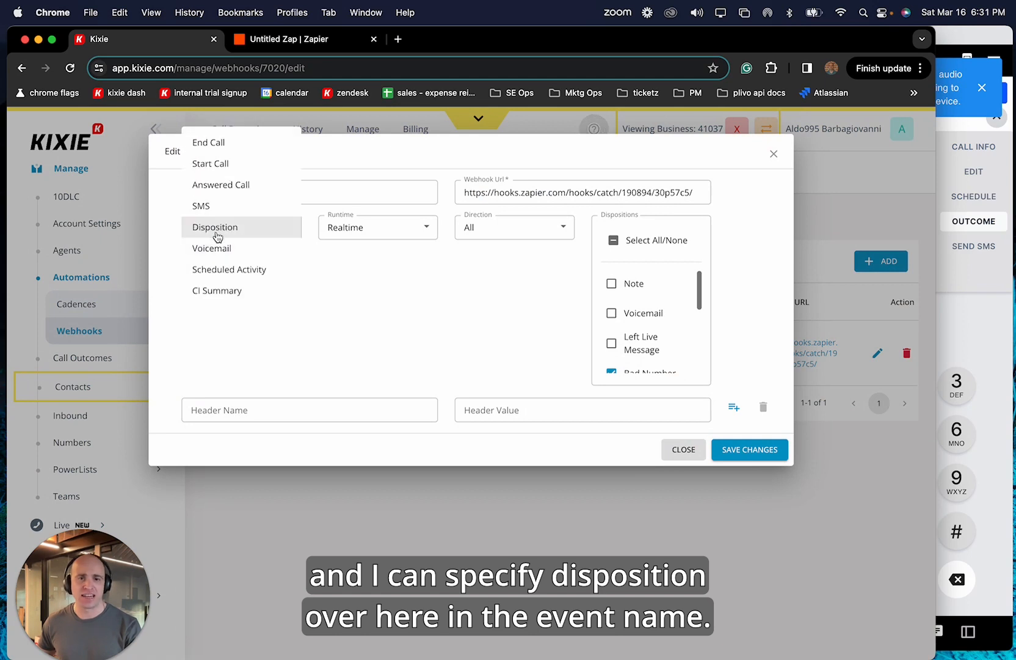
mouse_move(225, 233)
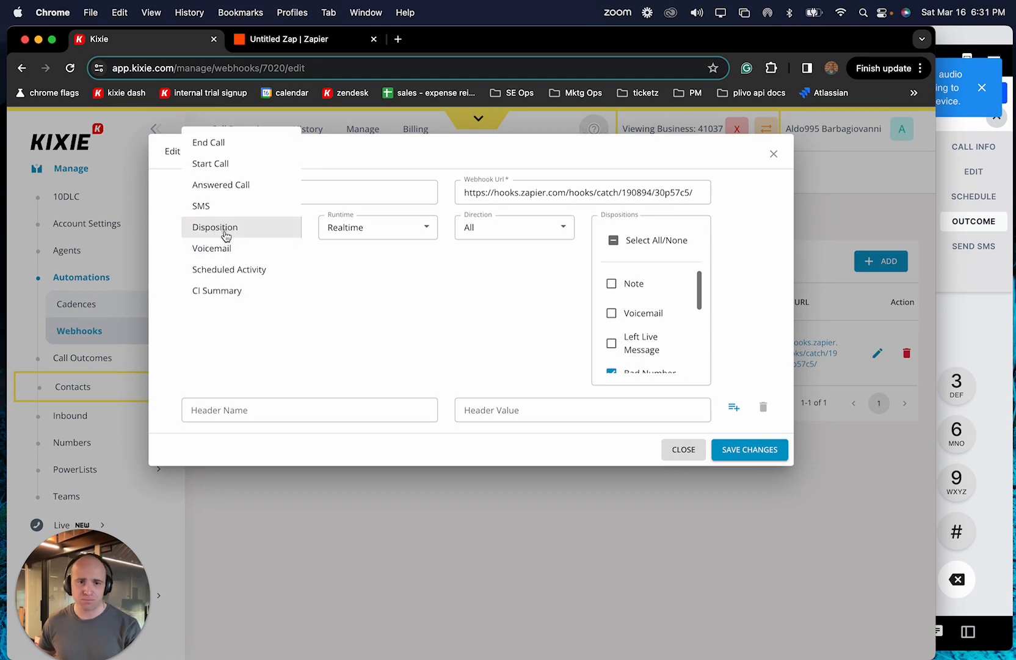
click(214, 227)
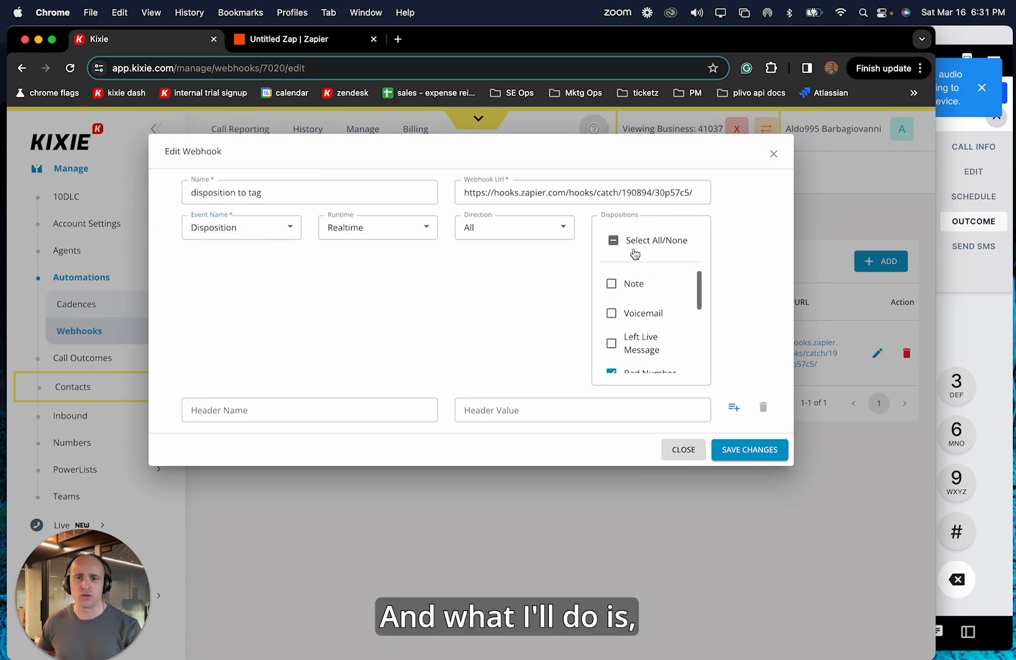
click(612, 240)
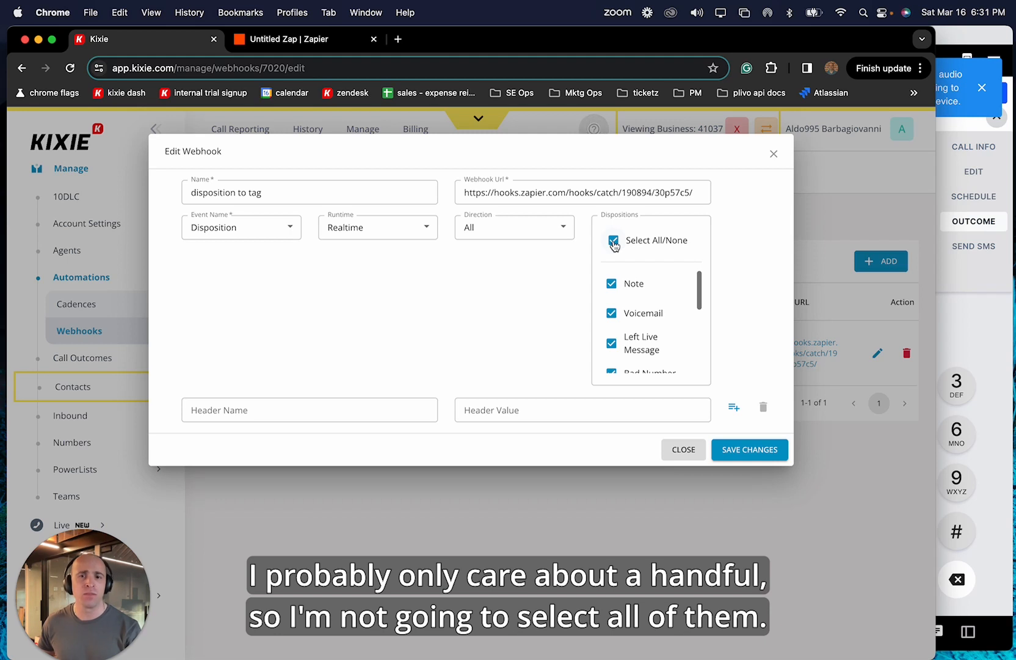
click(614, 241)
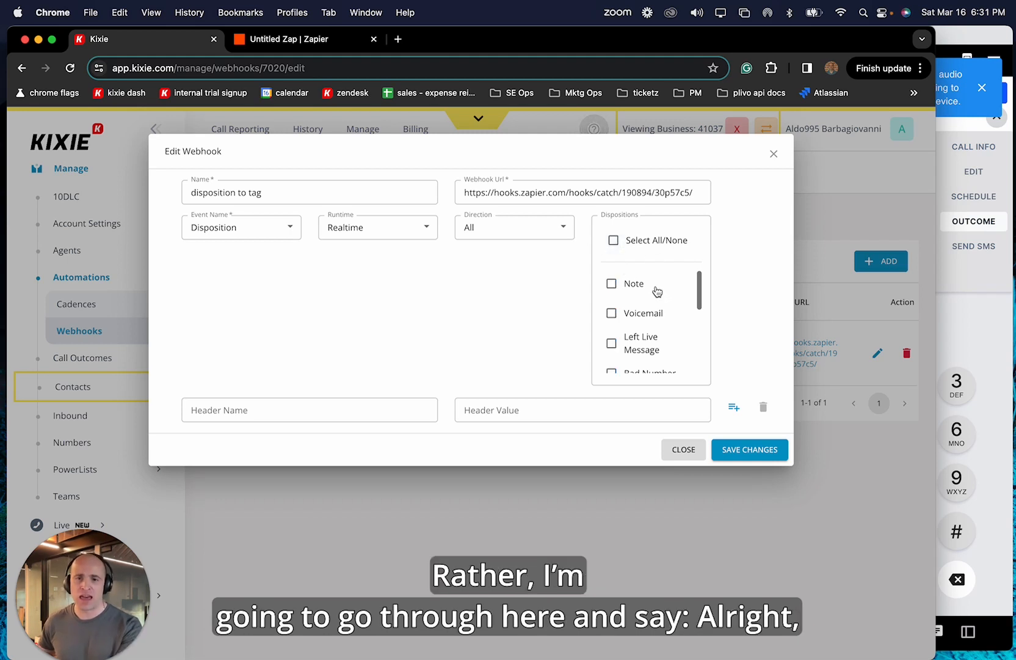
- Select Bad Number, Do Not Call, Demo Scheduled, Demo Completed, Interested, Not Interested, and save
scroll(down, 3)
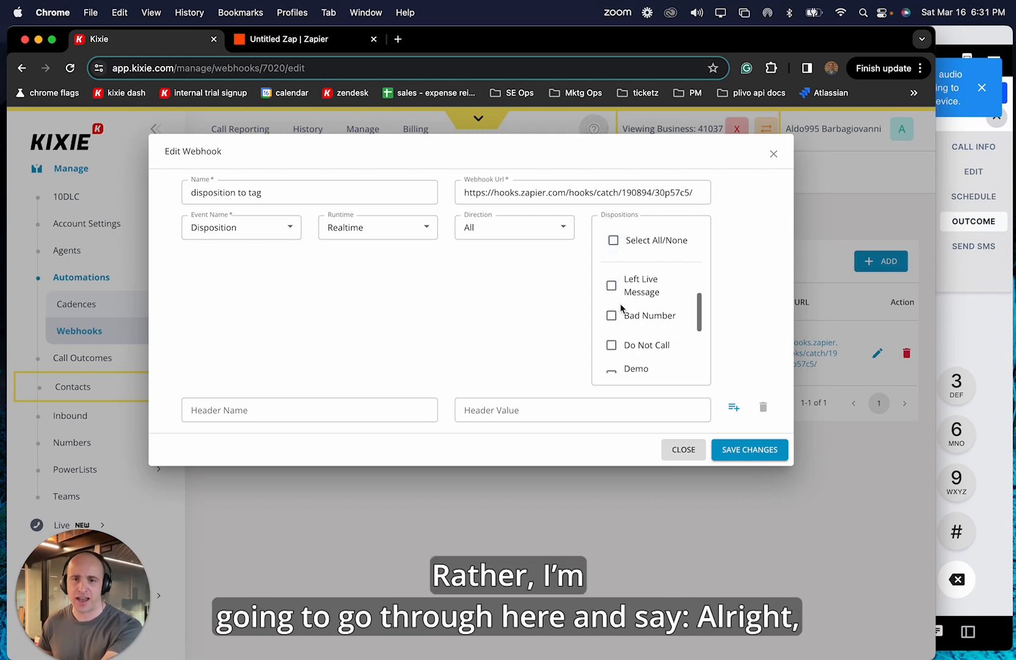
click(610, 316)
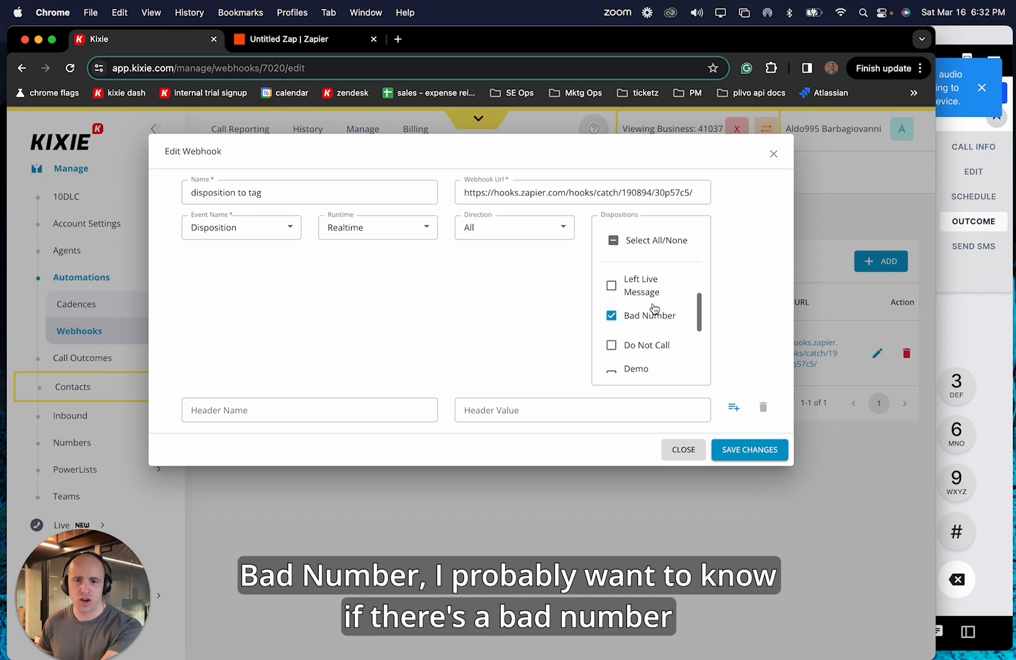
scroll(down, 3)
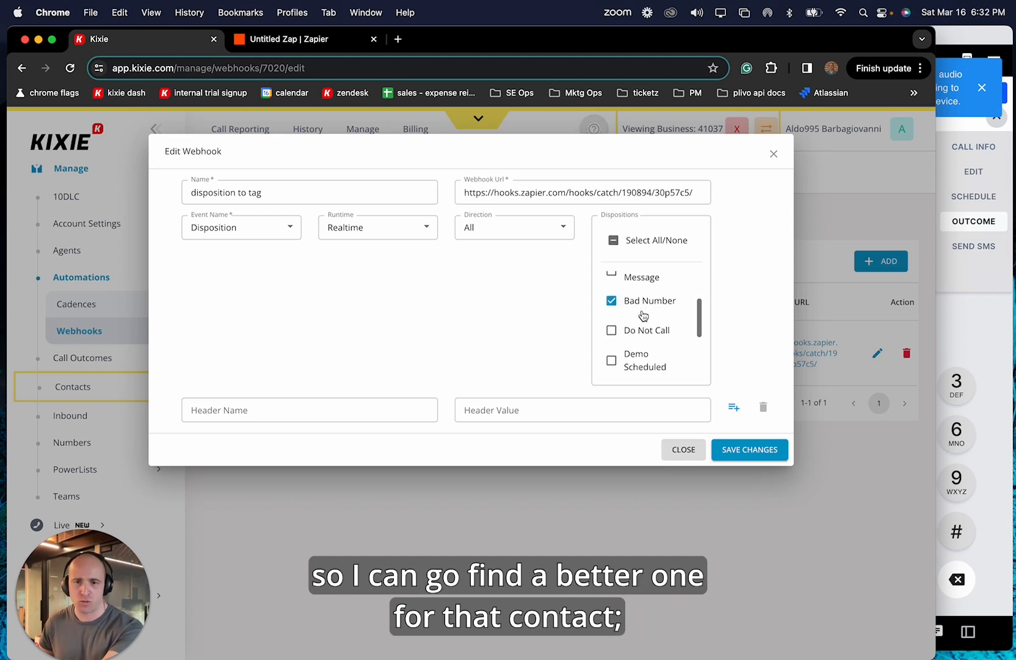
click(612, 312)
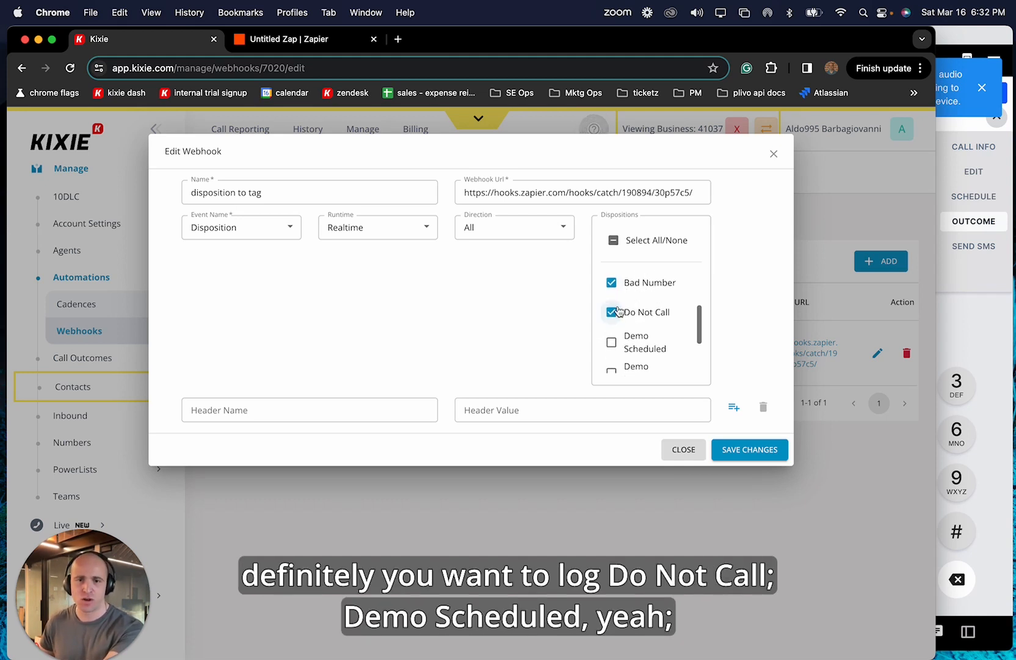
click(611, 316)
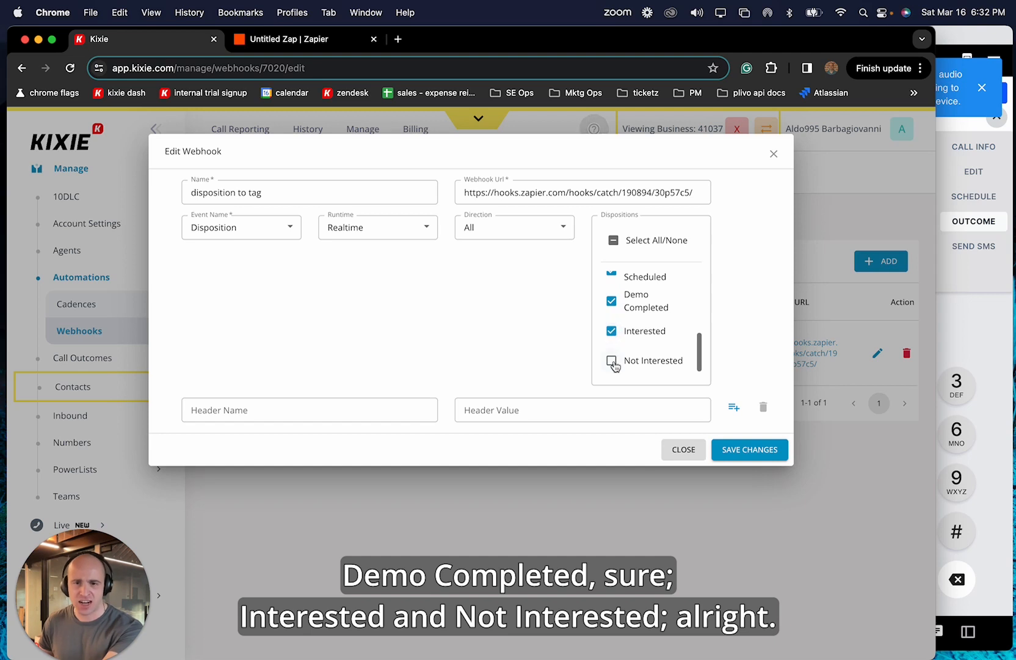
scroll(down, 3)
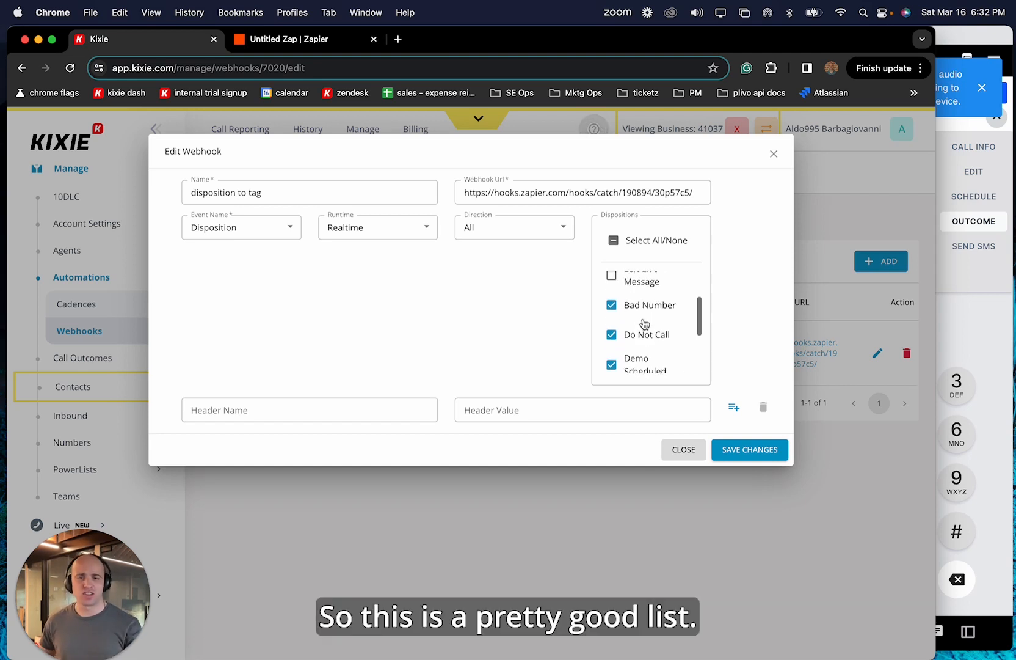
scroll(down, 3)
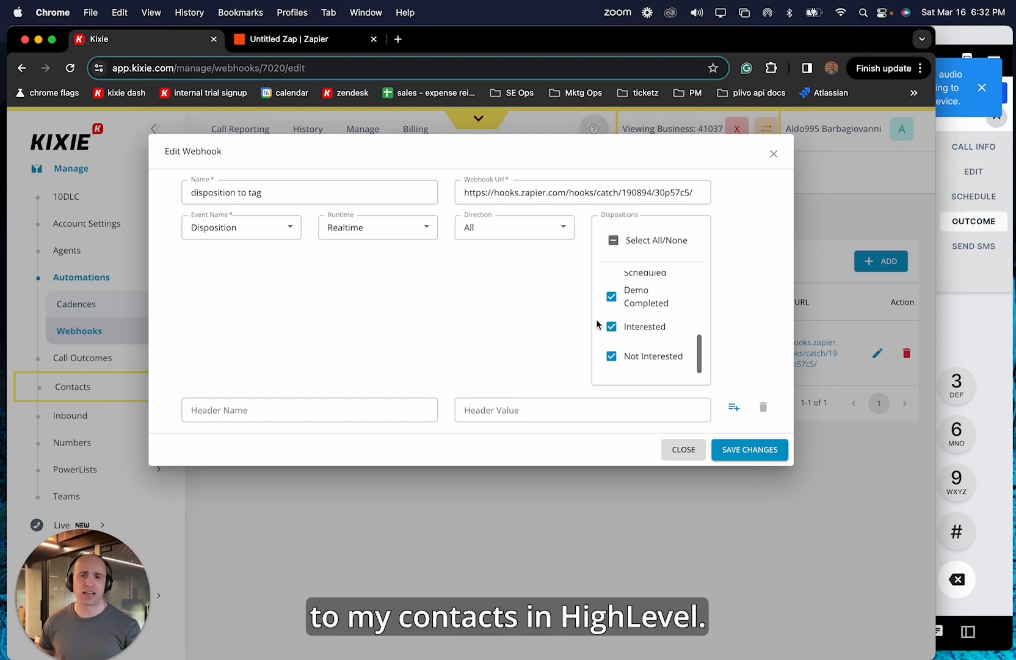
click(750, 450)
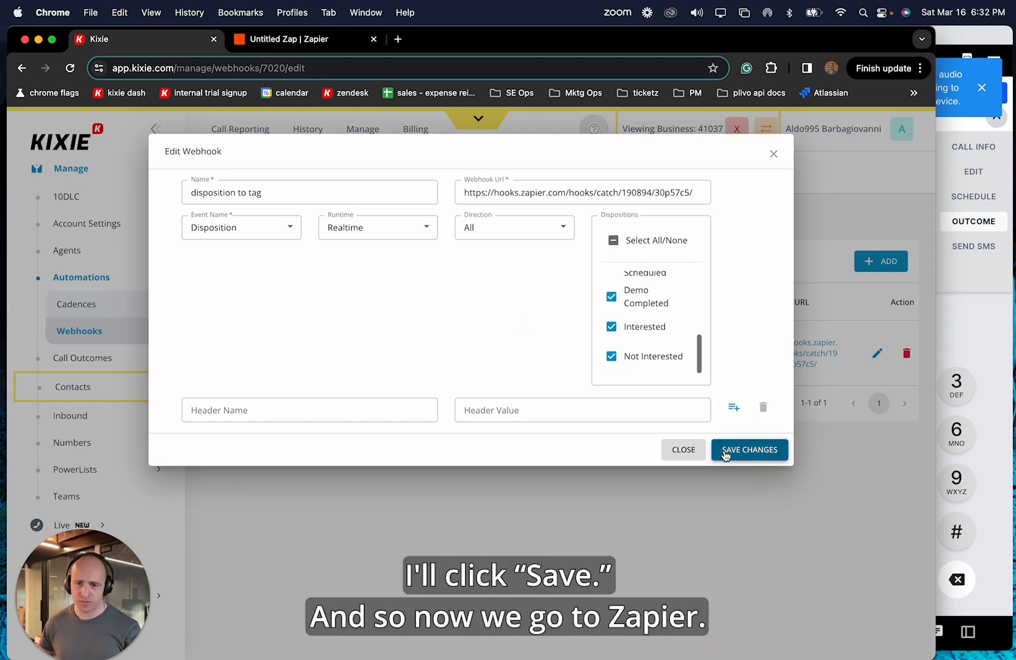
- Open the zap's Catch Hook trigger and search its sample record for the customer number field
click(749, 450)
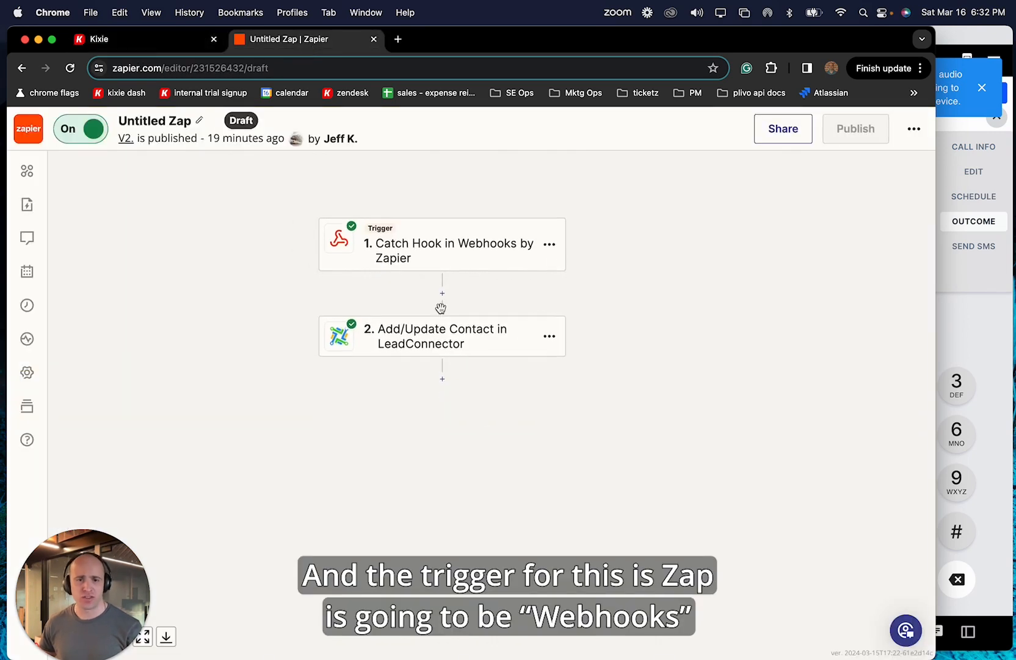
click(441, 243)
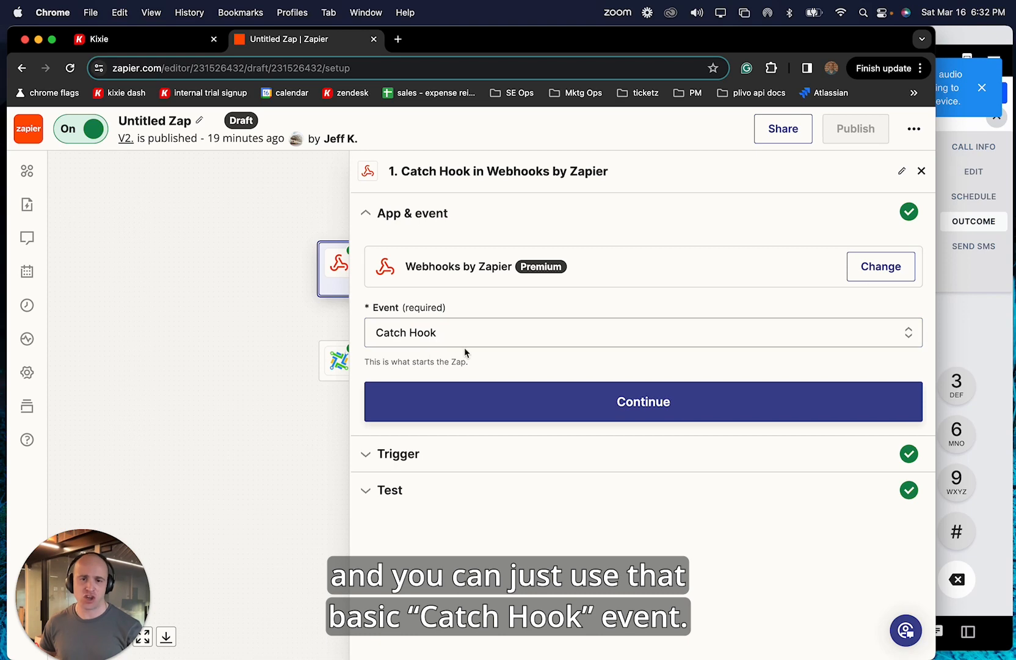
click(642, 333)
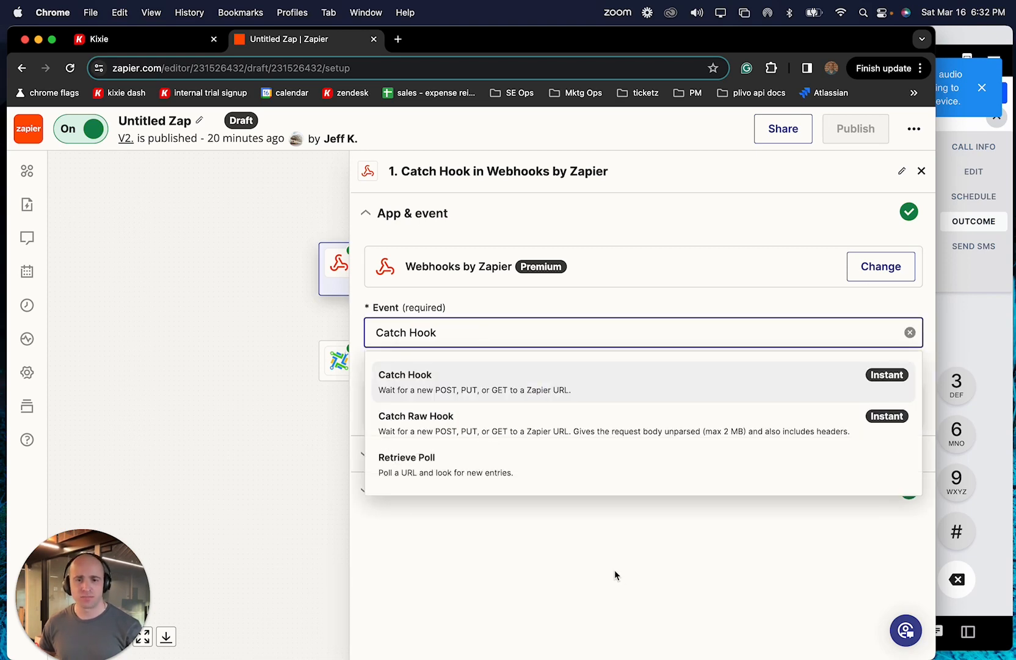
click(405, 374)
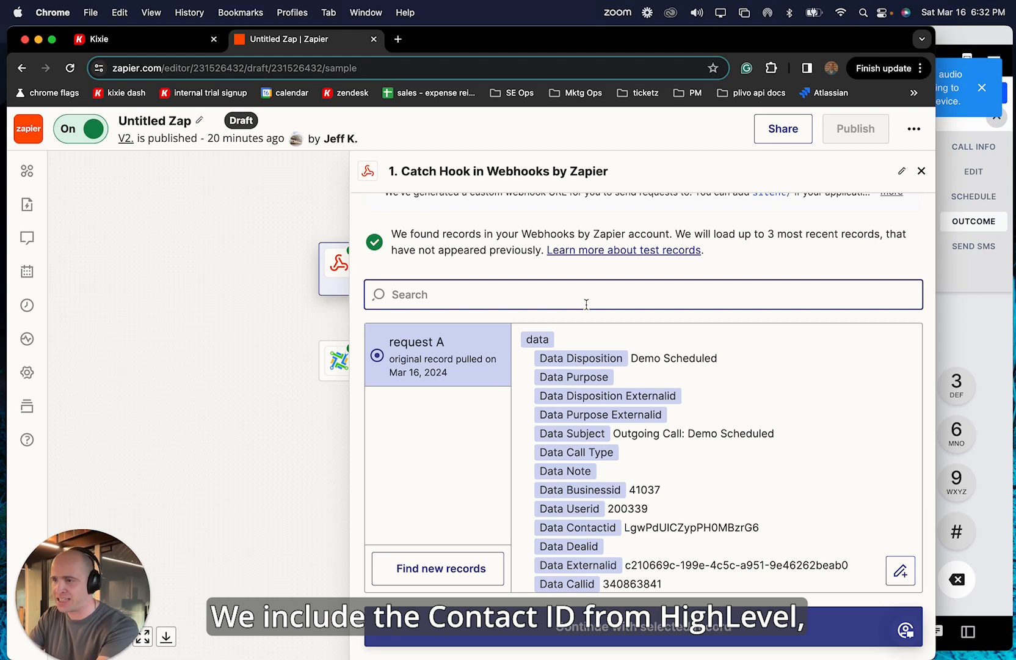
text(customernumber)
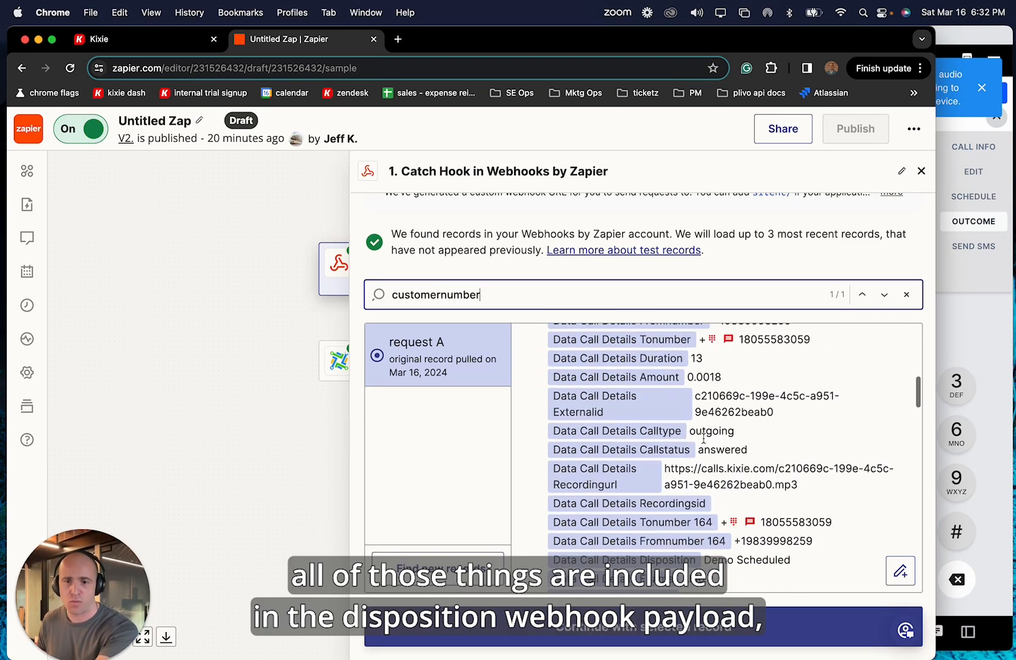
scroll(down, 3)
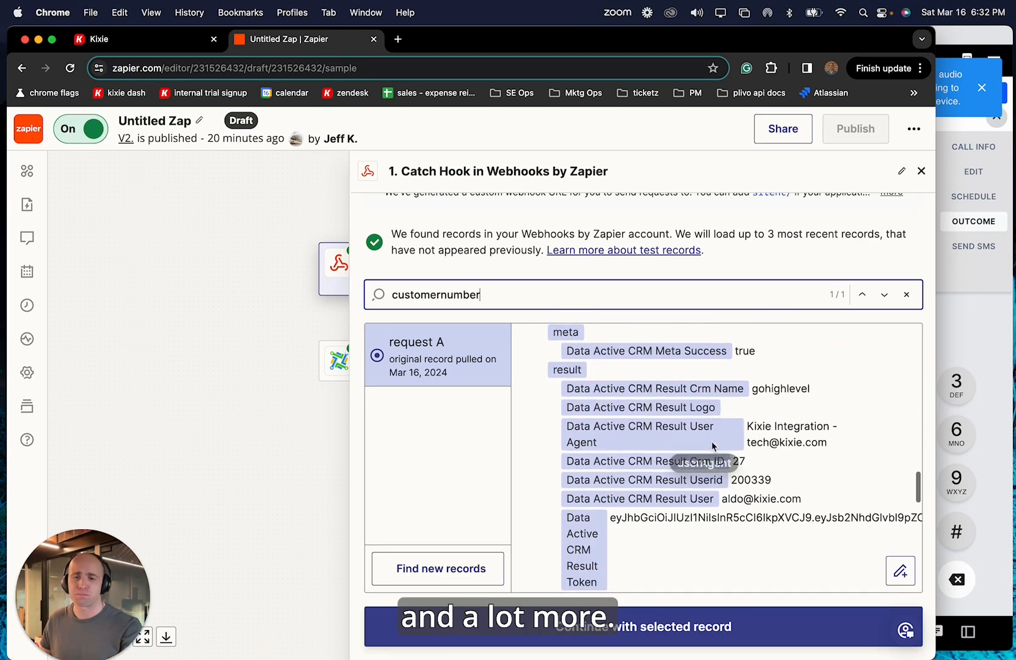
scroll(down, 3)
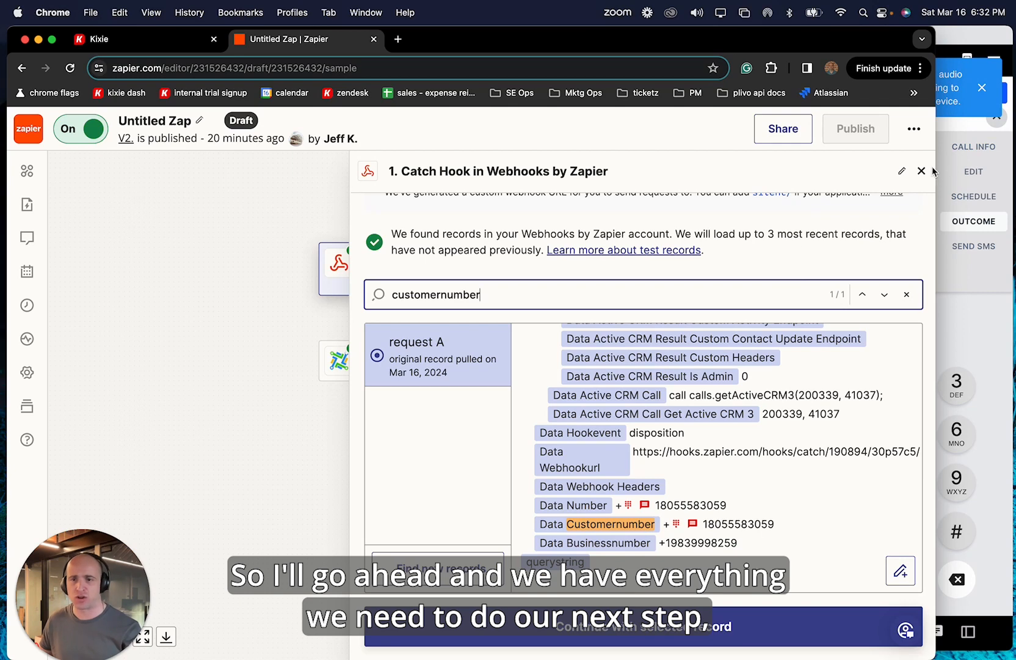
- Close the trigger panel and review the Add/Update Contact step's Phone Number mapping
click(921, 171)
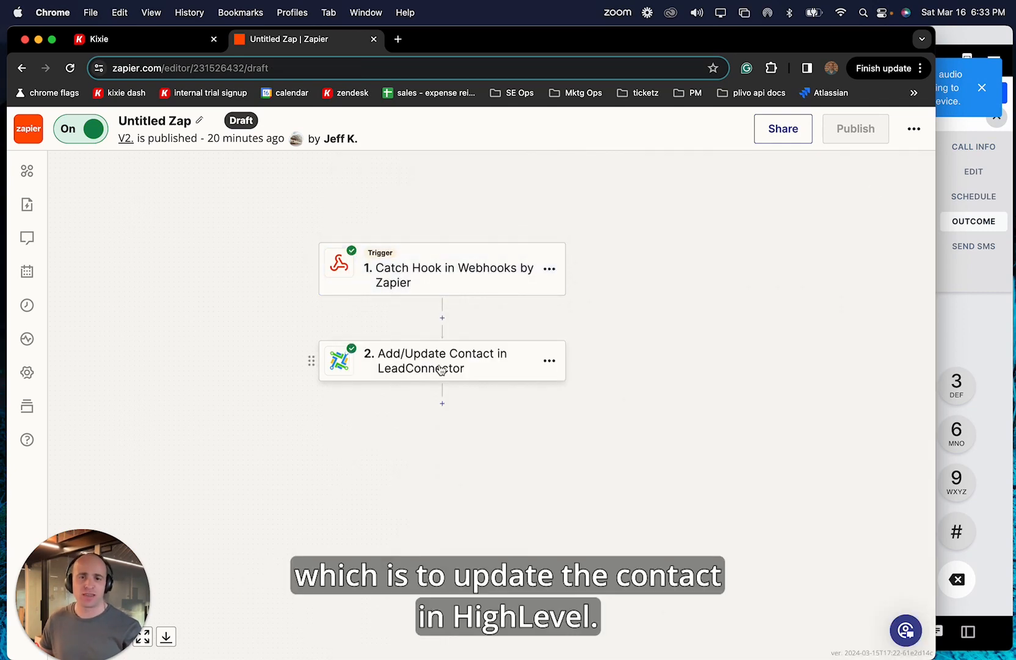
click(442, 360)
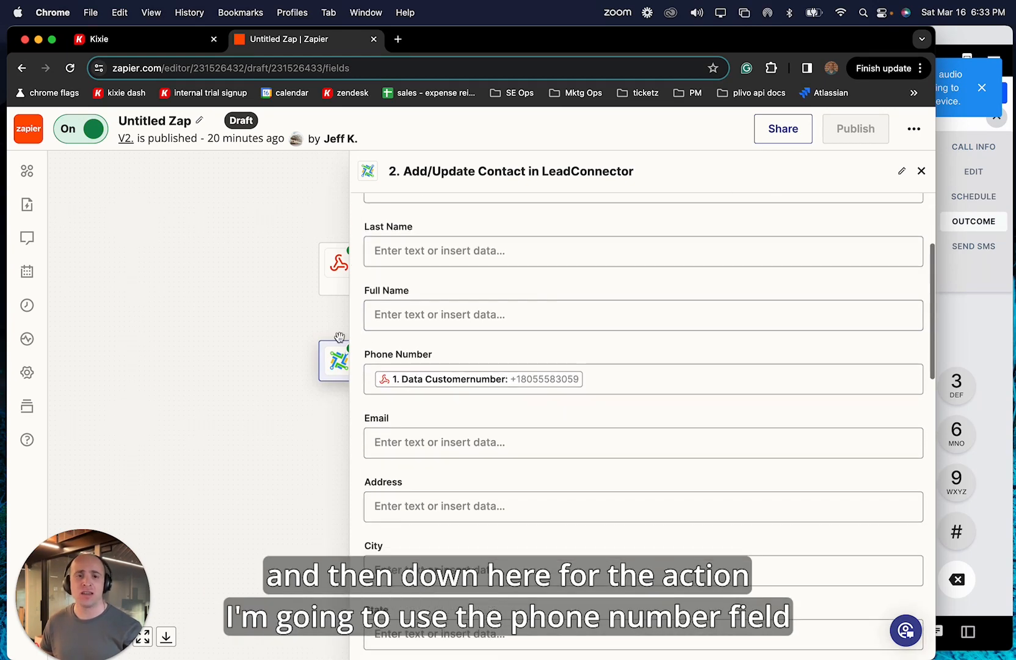
scroll(down, 3)
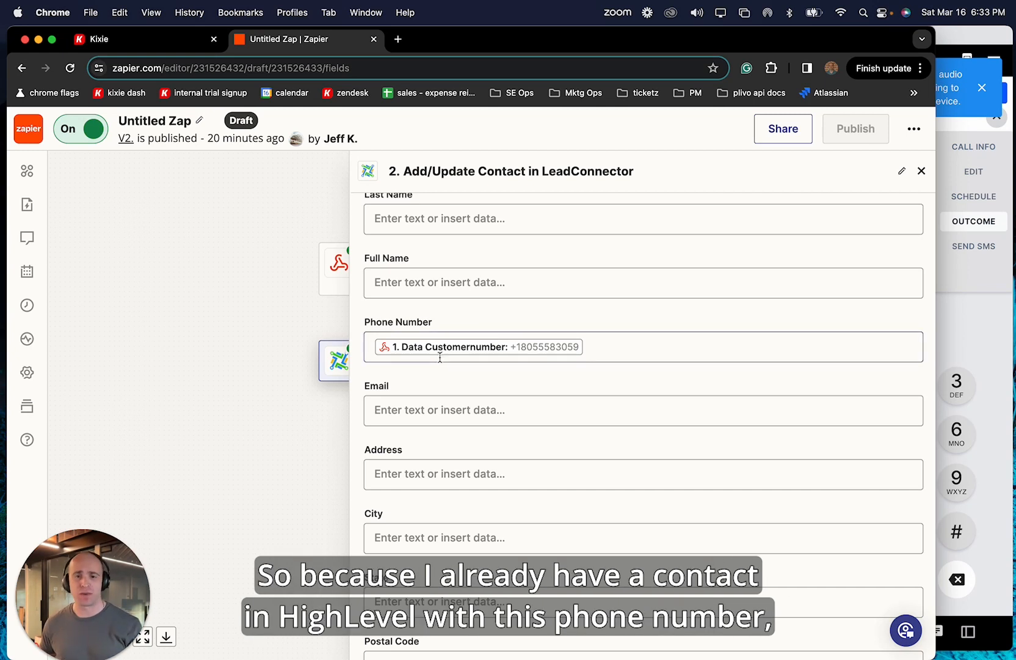
scroll(down, 3)
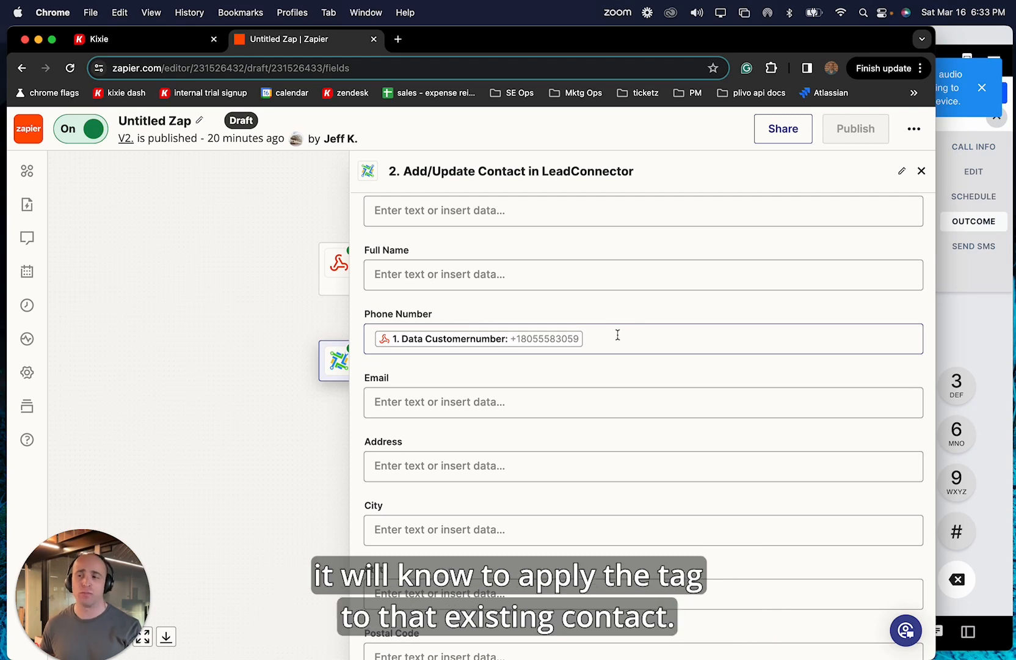
- Open Insert Data for Tags and search 'disp' to confirm the disposition mapping
click(643, 339)
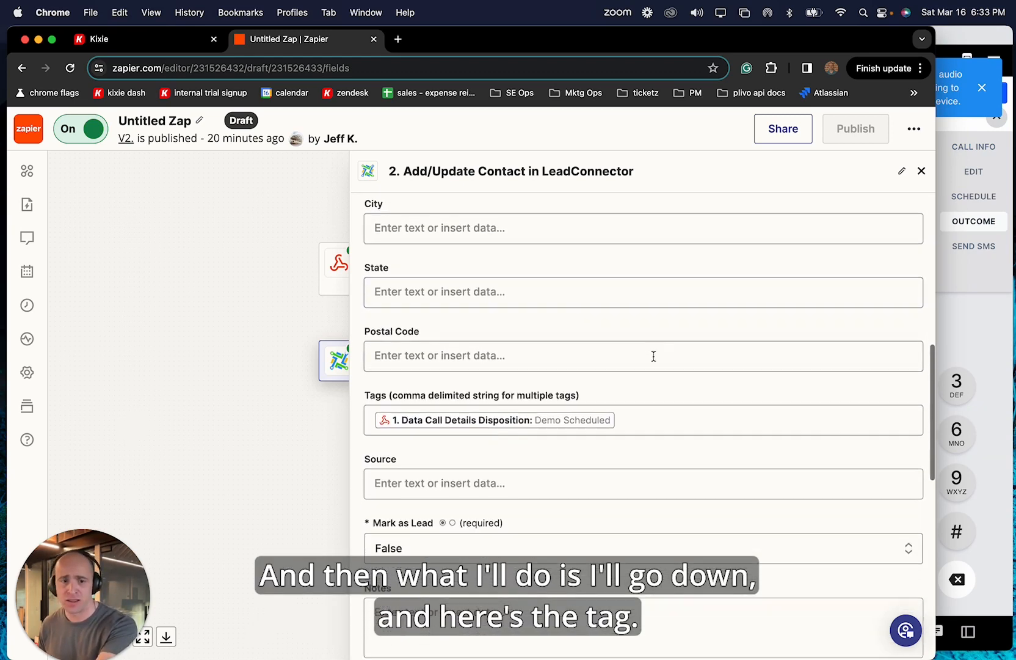
scroll(down, 3)
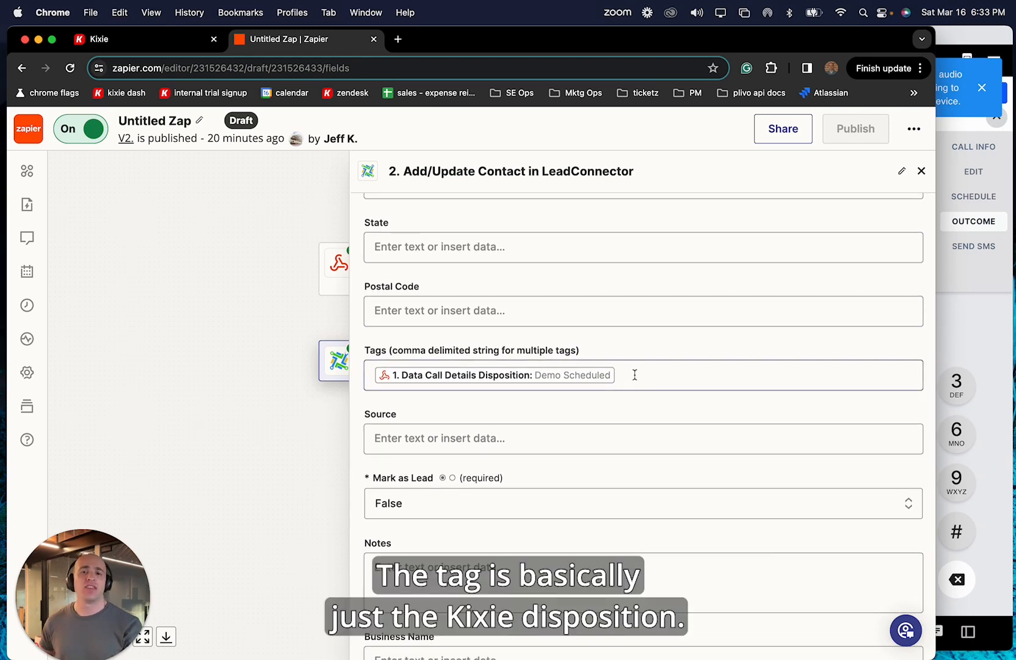
click(635, 374)
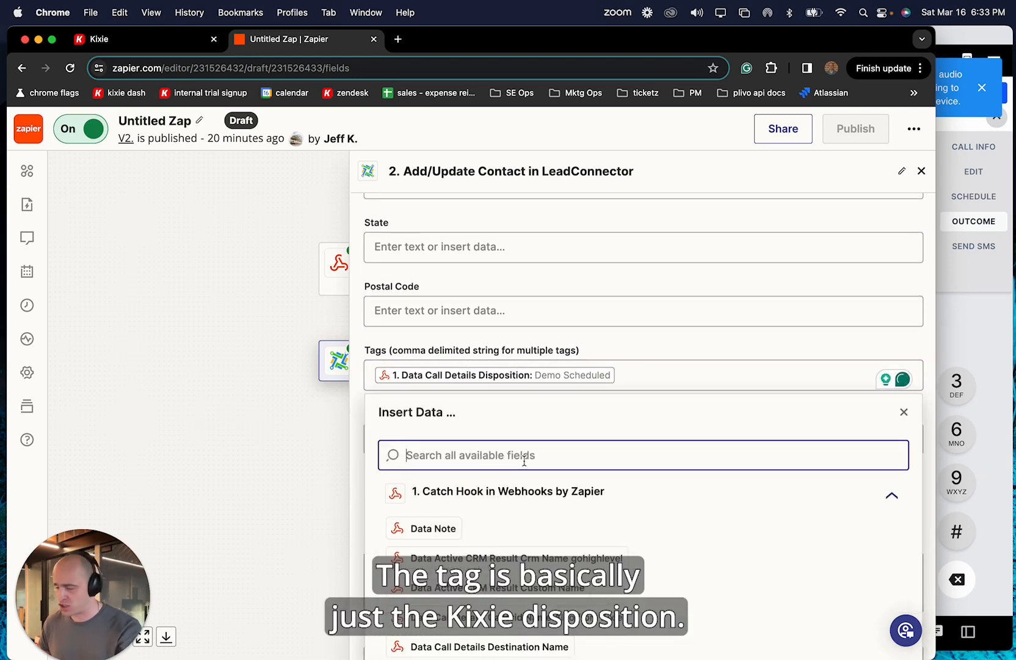
text(disp)
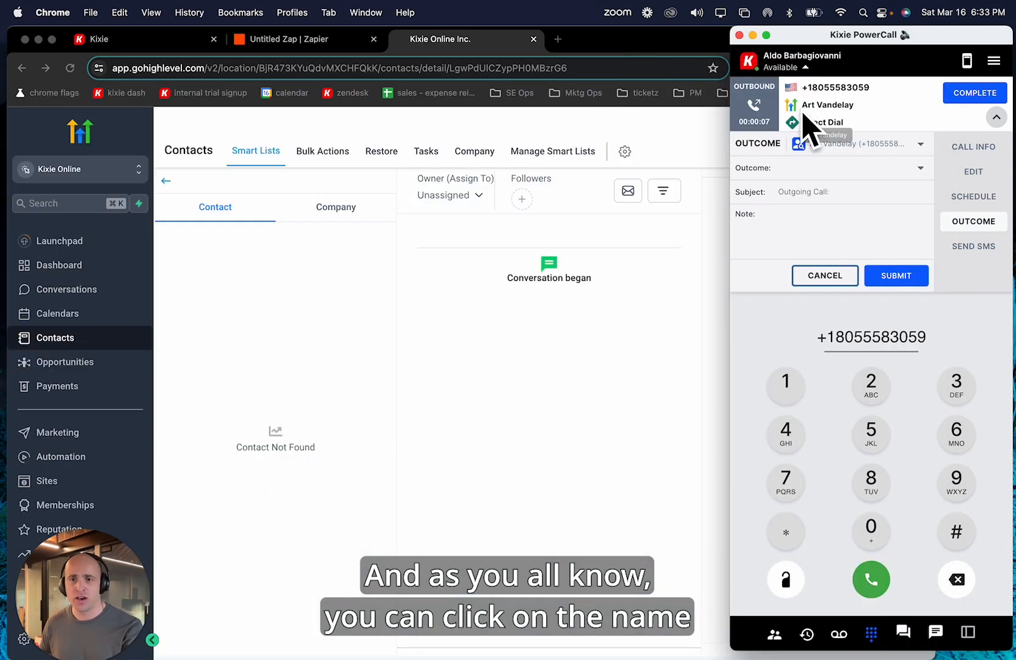
- Open Art Vandelay's HighLevel record from the dialer and scroll to his empty Tags
click(827, 105)
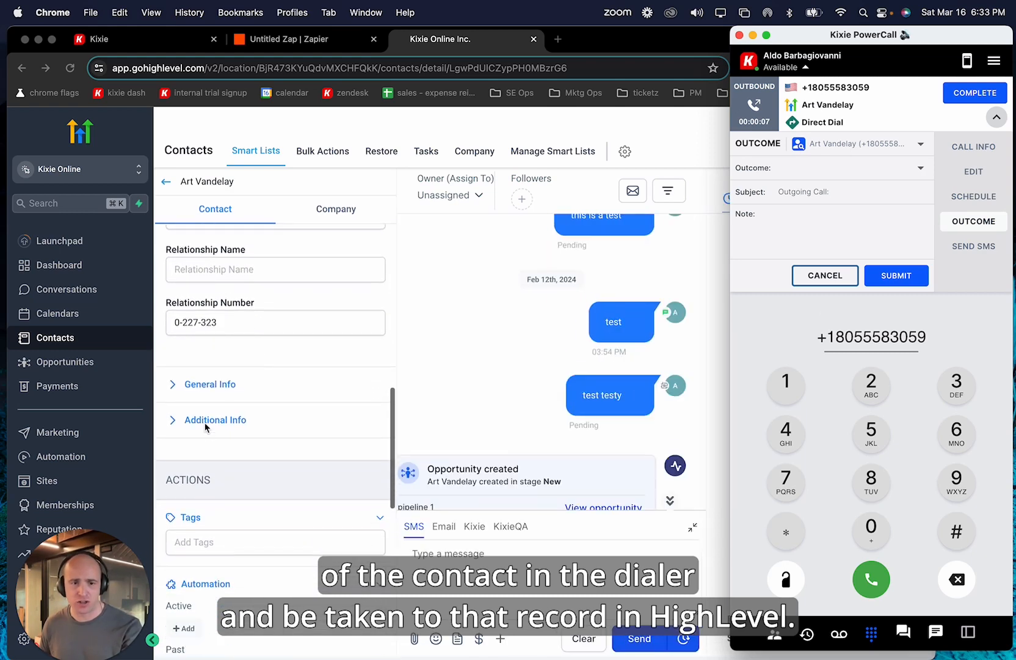
scroll(down, 3)
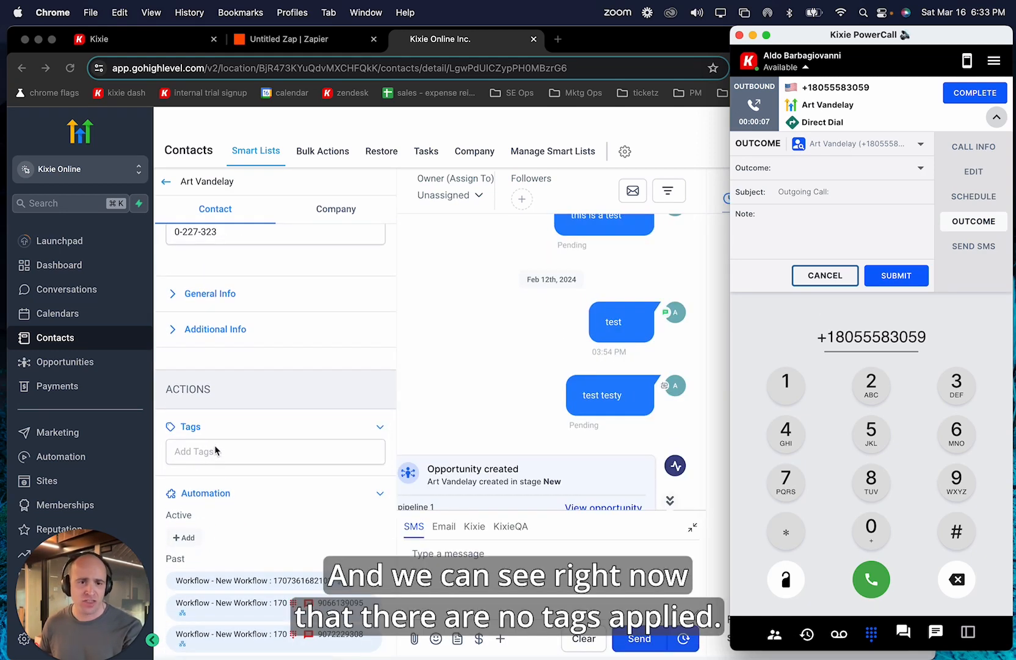
- Set Art Vandelay's call outcome to Demo Scheduled and submit it
click(856, 168)
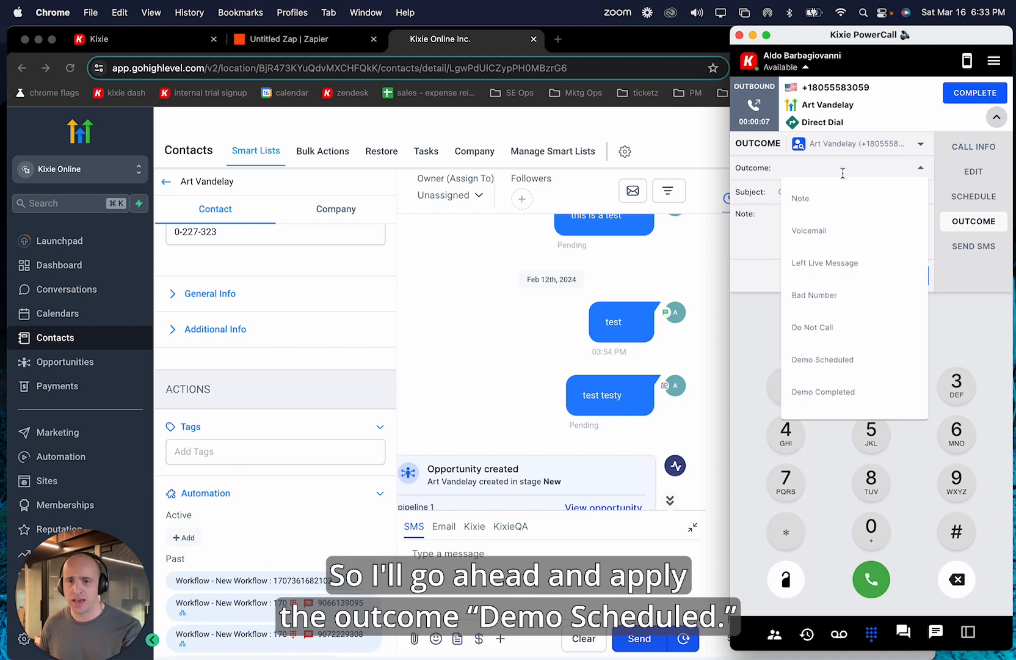
mouse_move(853, 349)
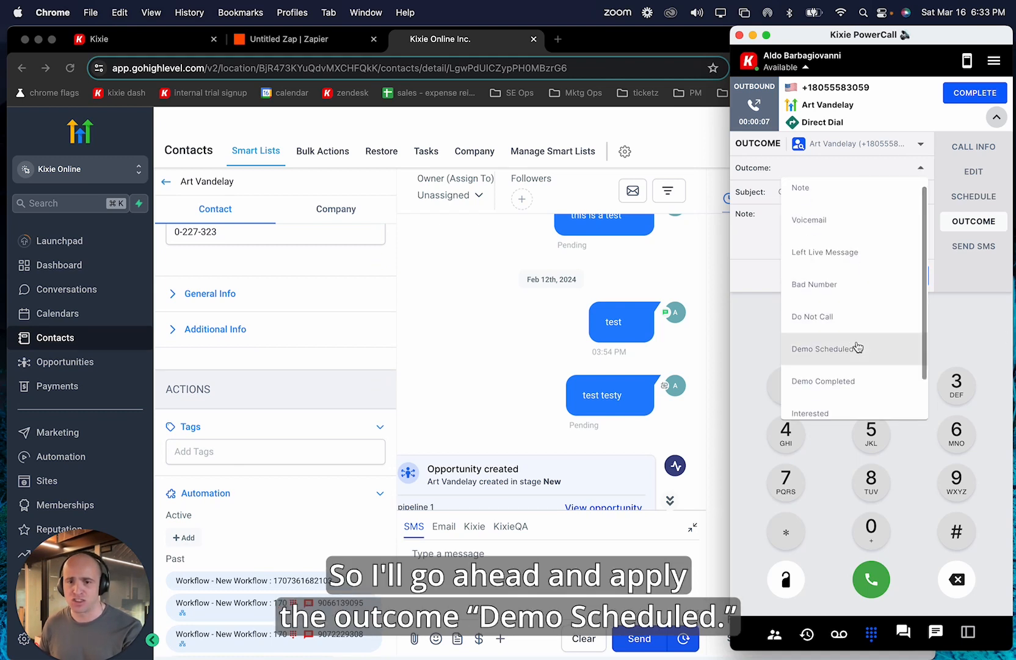
click(824, 349)
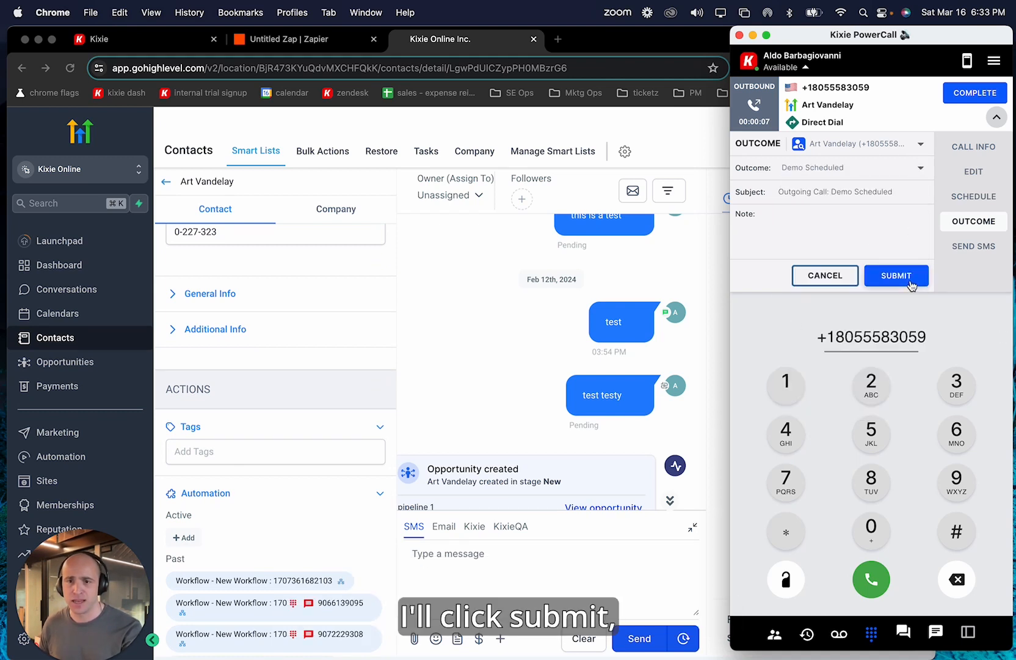
click(897, 275)
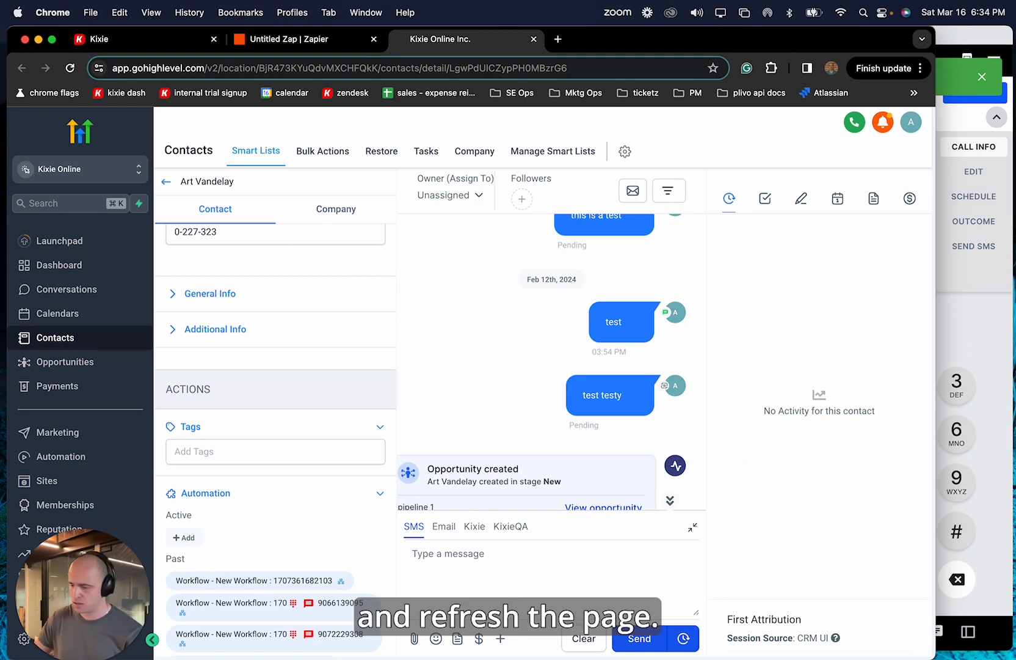
- Refresh Art Vandelay's record and scroll to Tags showing 'demo scheduled'
click(70, 68)
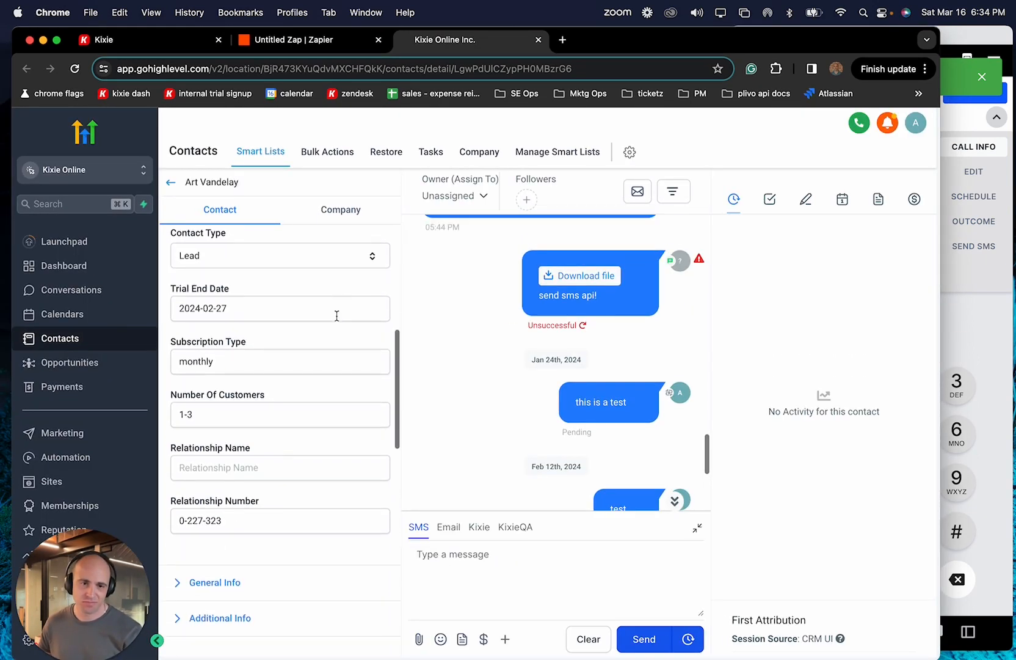
scroll(down, 3)
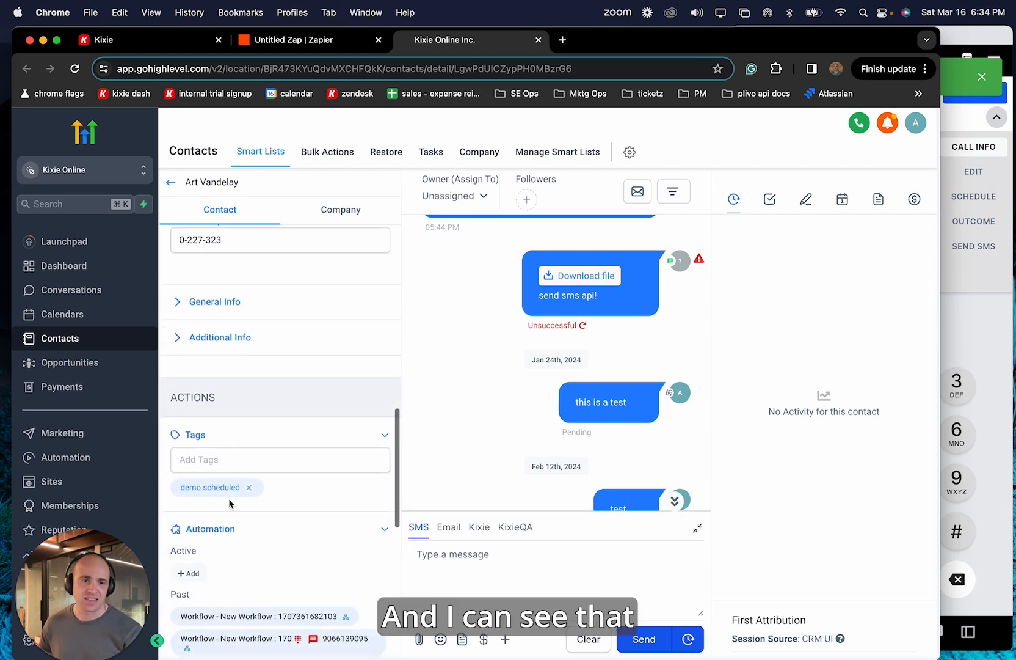